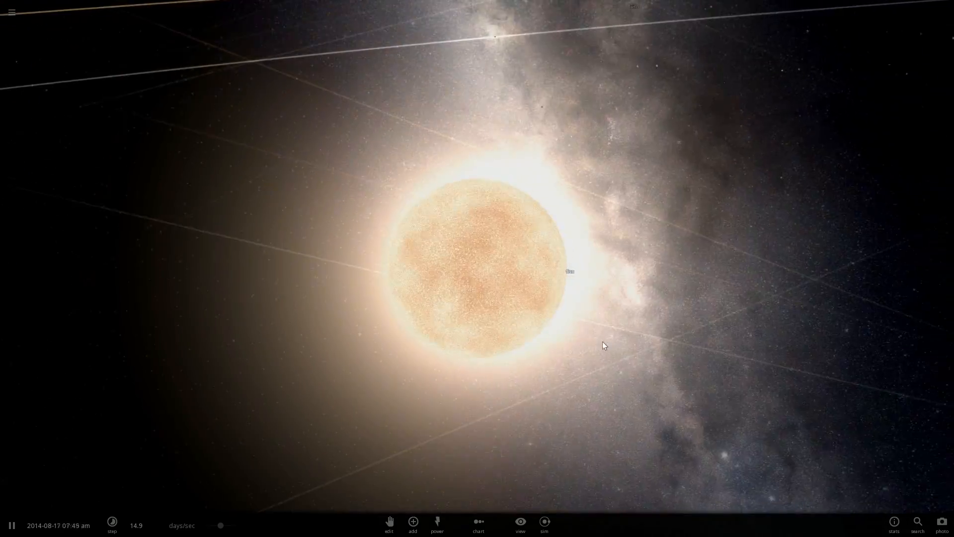
Browse the add-object catalogue to the known stars, including the white dwarf Sirius B.
left_click(413, 521)
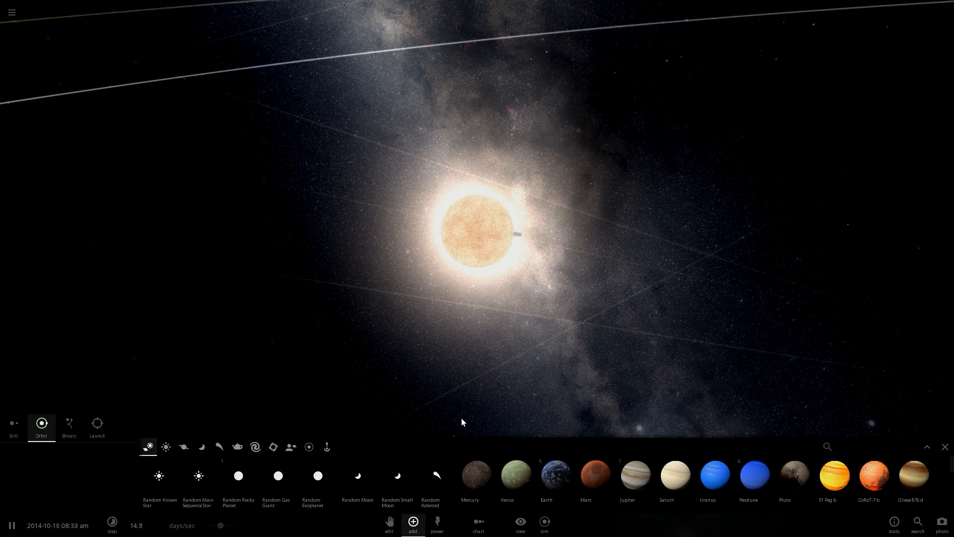
left_click(166, 446)
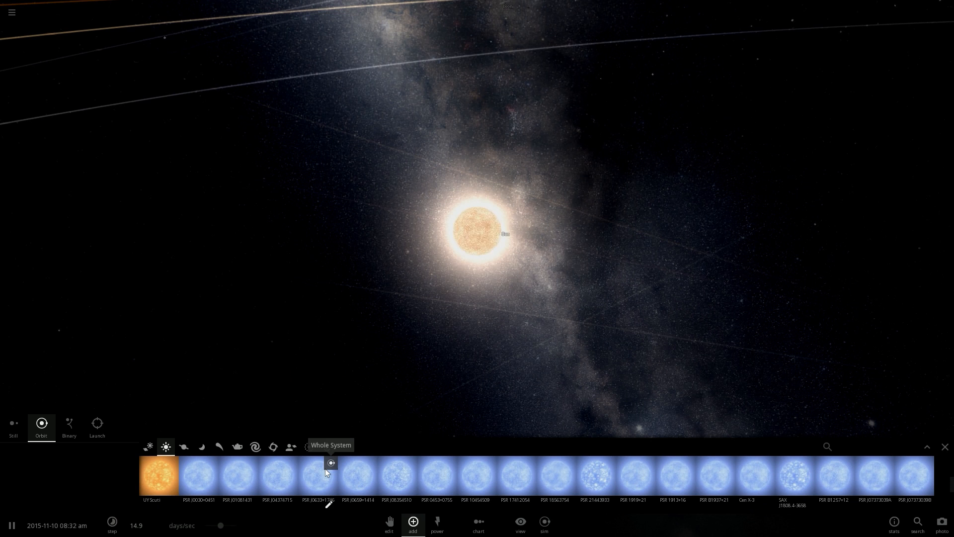
mouse_move(358, 475)
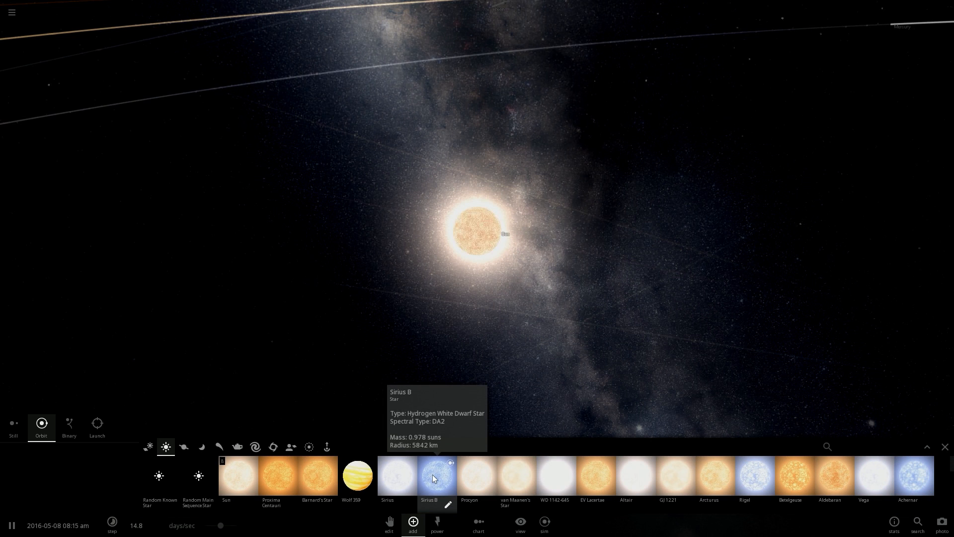
mouse_move(468, 474)
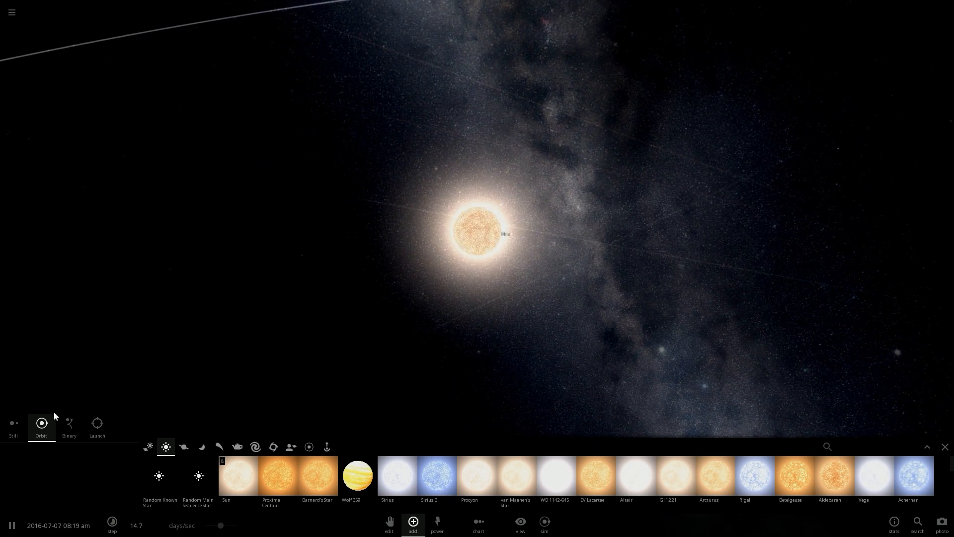
Switch placement to Still and select the Sun to show its summary.
left_click(13, 423)
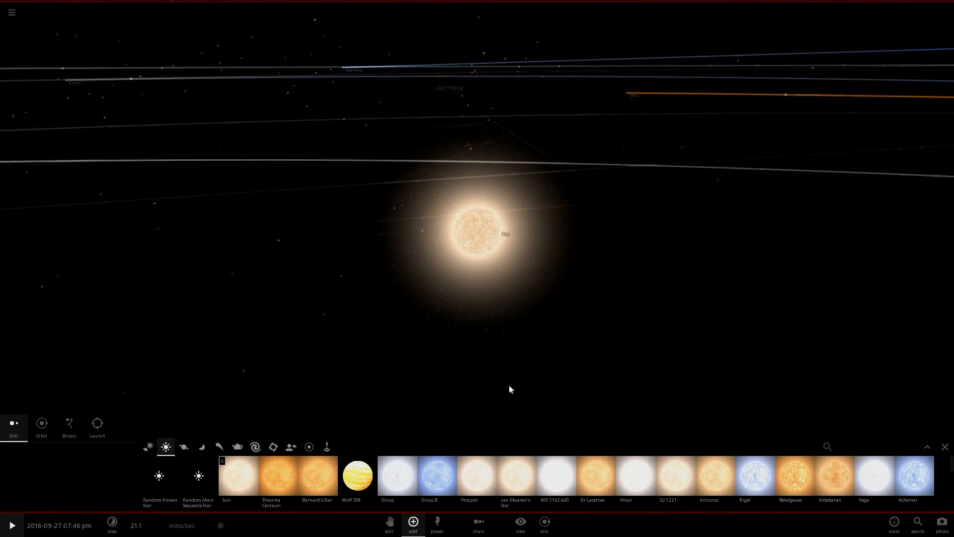
left_click(479, 234)
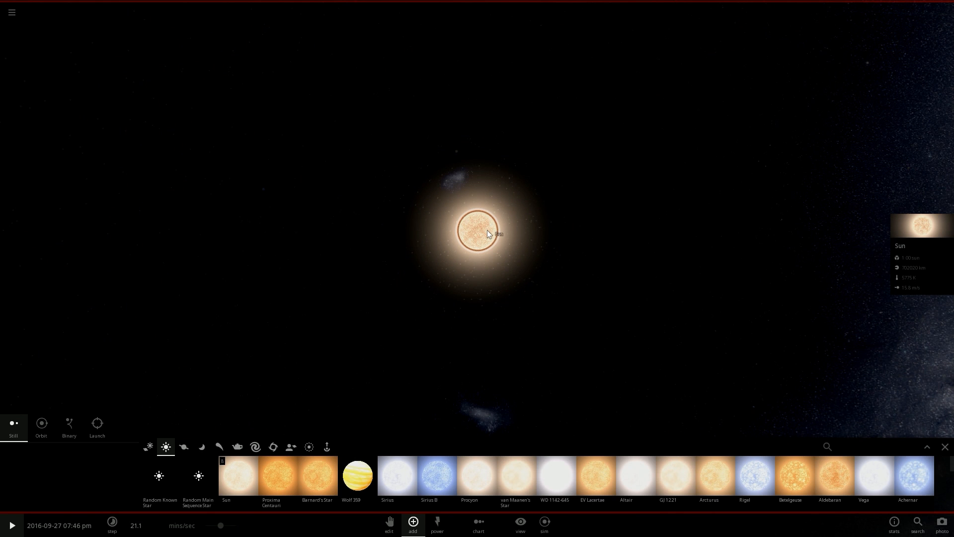
scroll("up", 3)
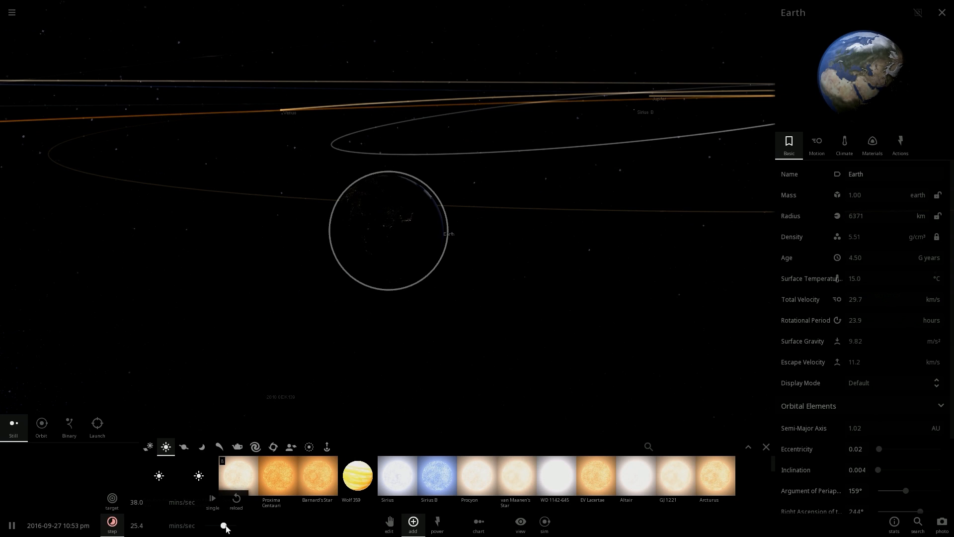
Raise the simulation speed to hours per second so Earth begins cooling toward 8.74 °C.
left_click_drag(226, 525, 229, 525)
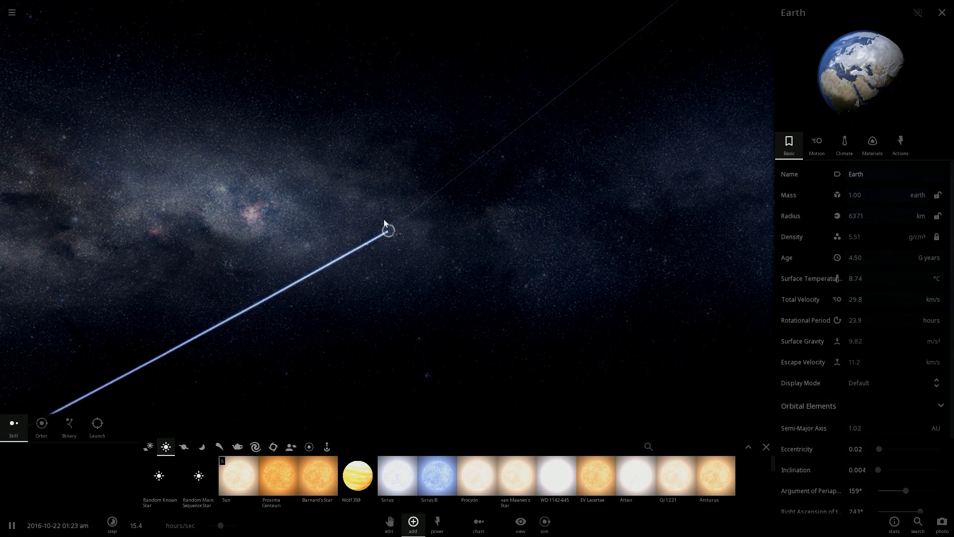
Let Earth freeze over to -6.65 °C while zooming out from the planet.
scroll("down", 3)
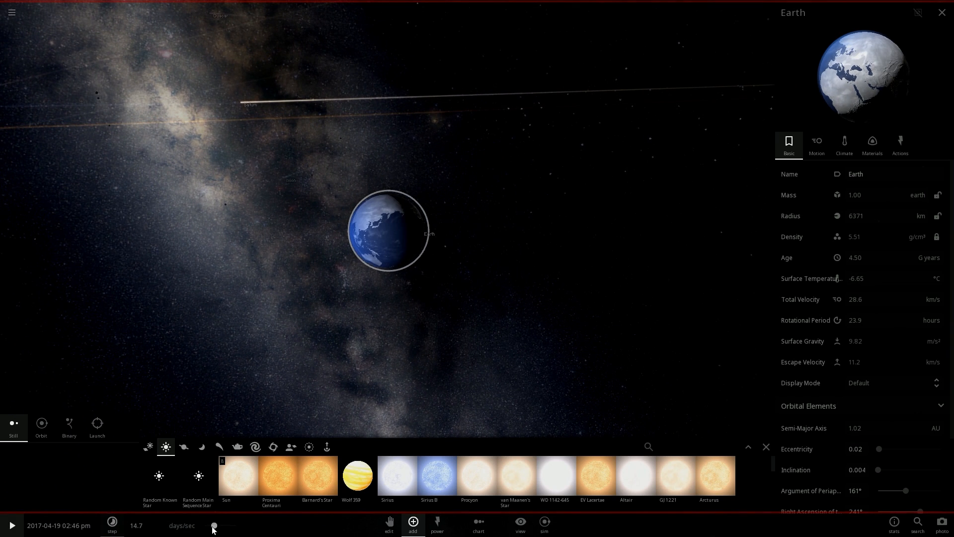
Resume time and zoom out to watch the planets orbit Sirius B into 2045.
left_click(12, 525)
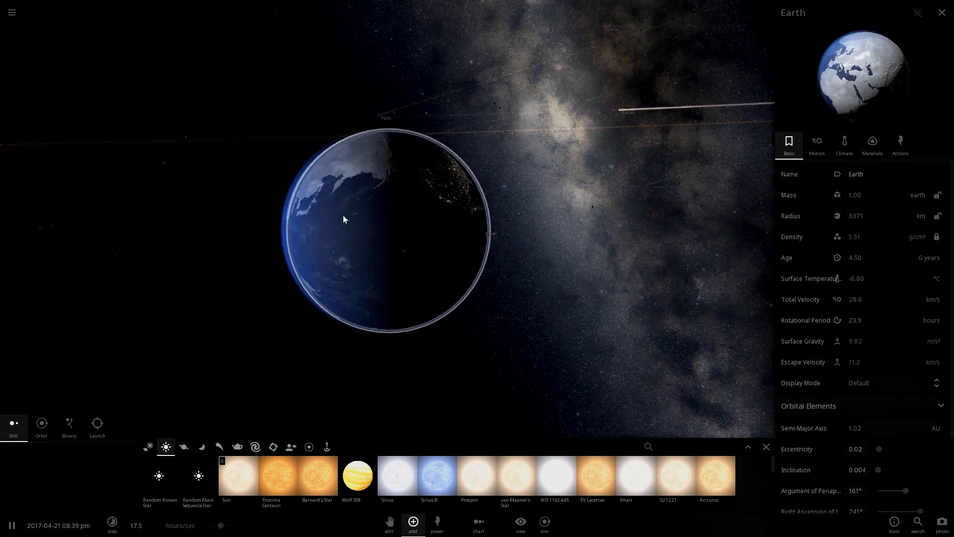
scroll("down", 3)
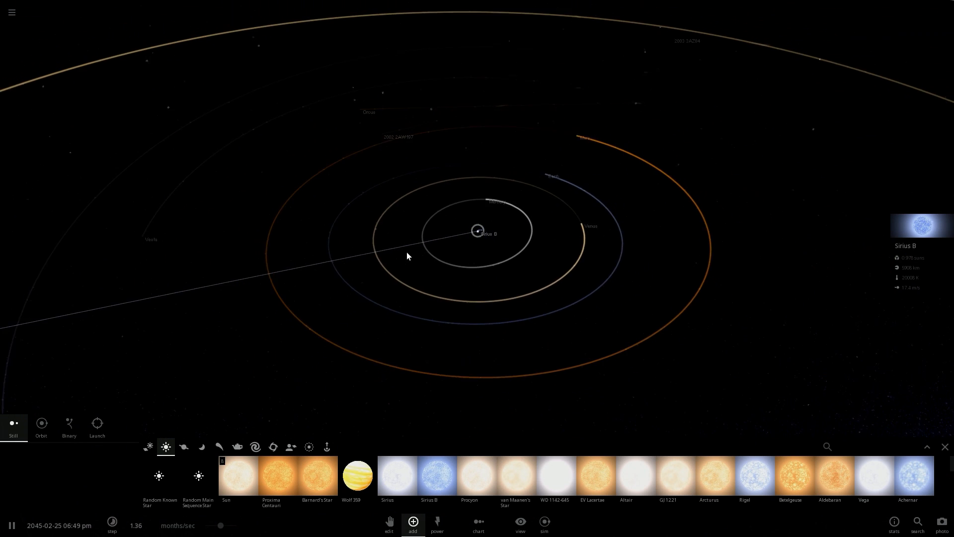
Slow time to hours per second and view Mars's -54.4 °C surface temperature.
left_click_drag(221, 525, 218, 525)
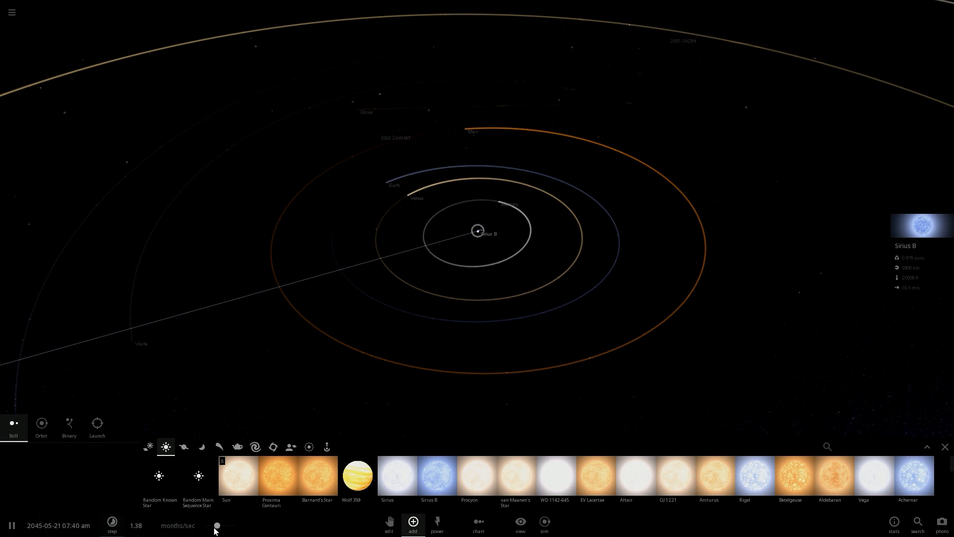
left_click_drag(218, 525, 221, 525)
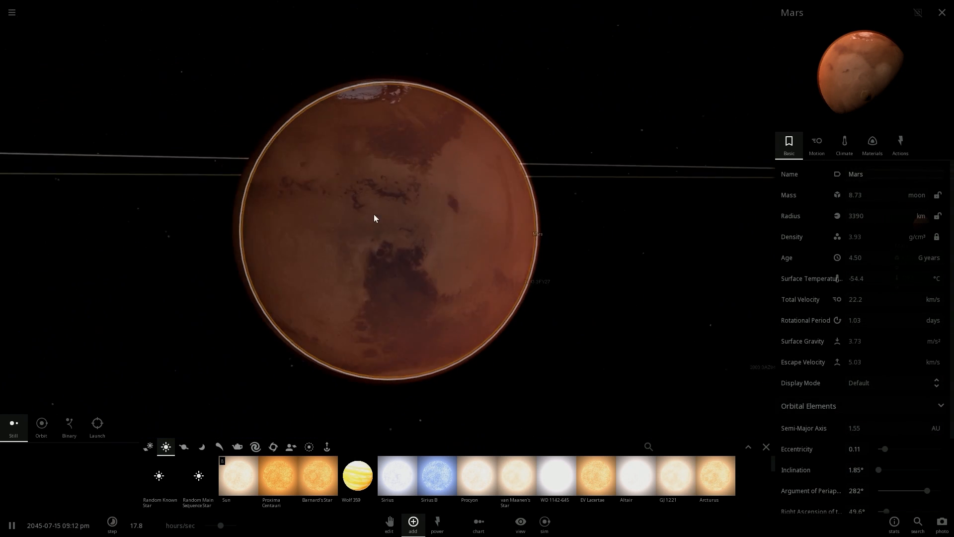
scroll("down", 3)
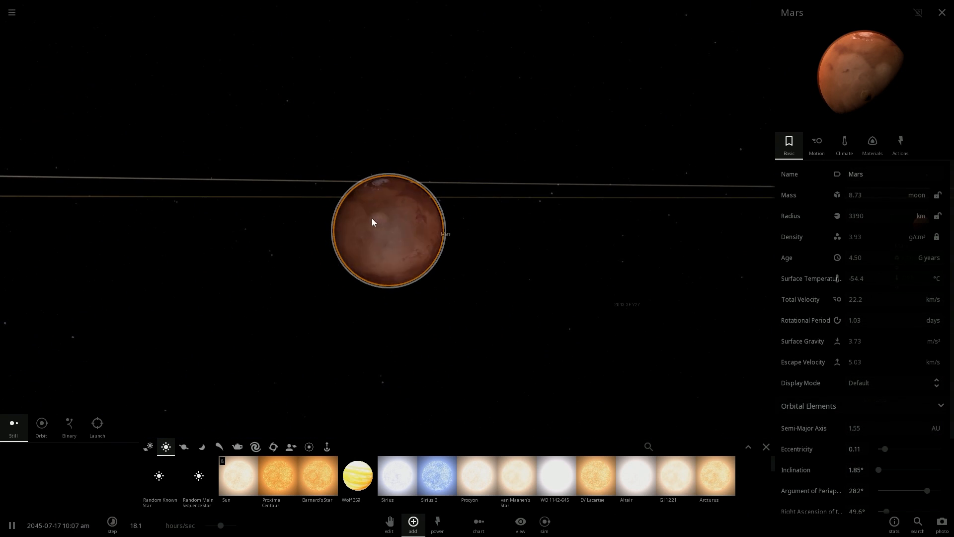